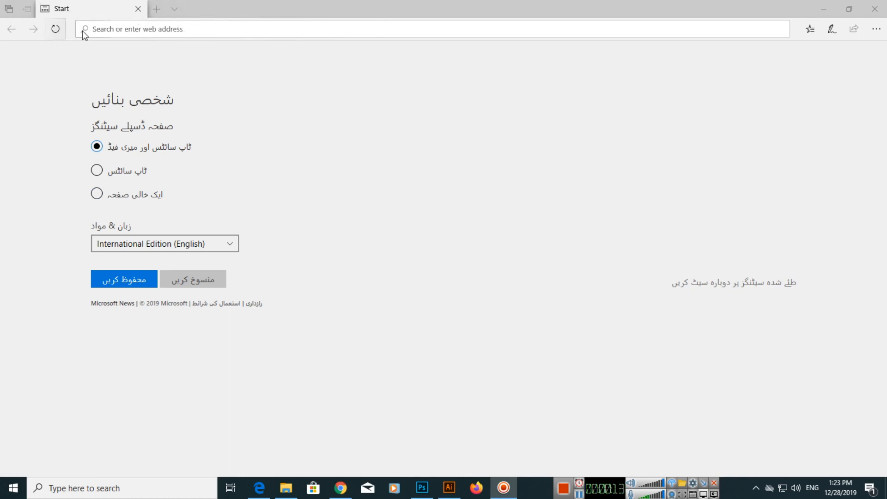
mouse_move(54, 29)
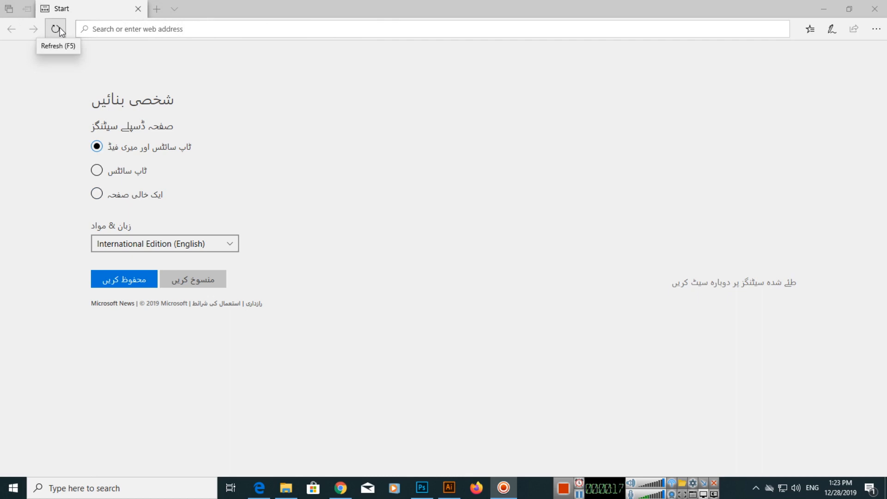
mouse_move(47, 76)
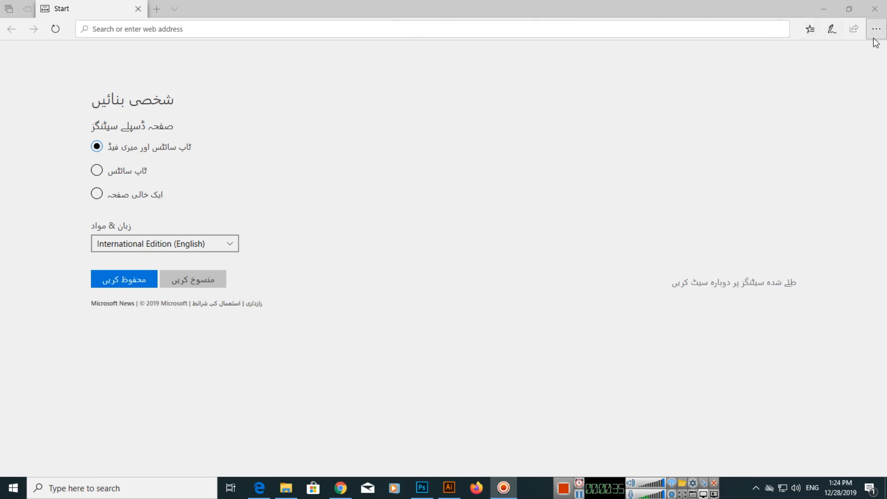
mouse_move(875, 29)
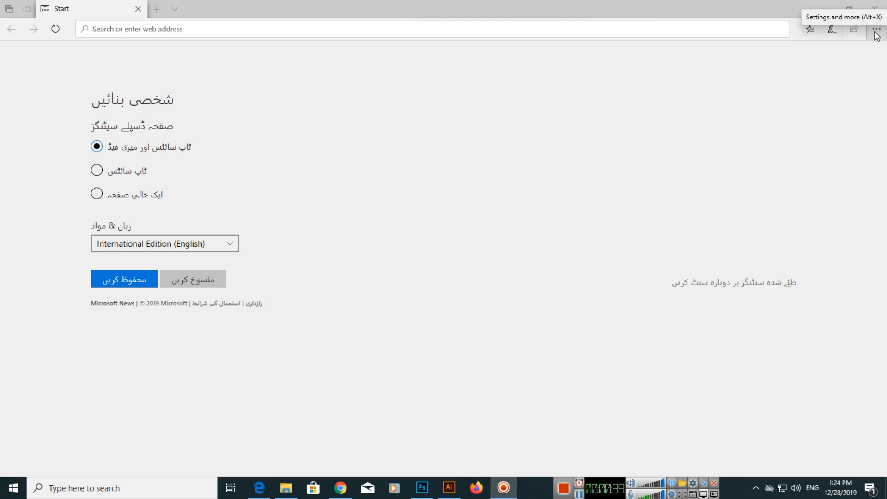
Bring up Edge's 'Settings and more' (...) menu from the toolbar
click(875, 29)
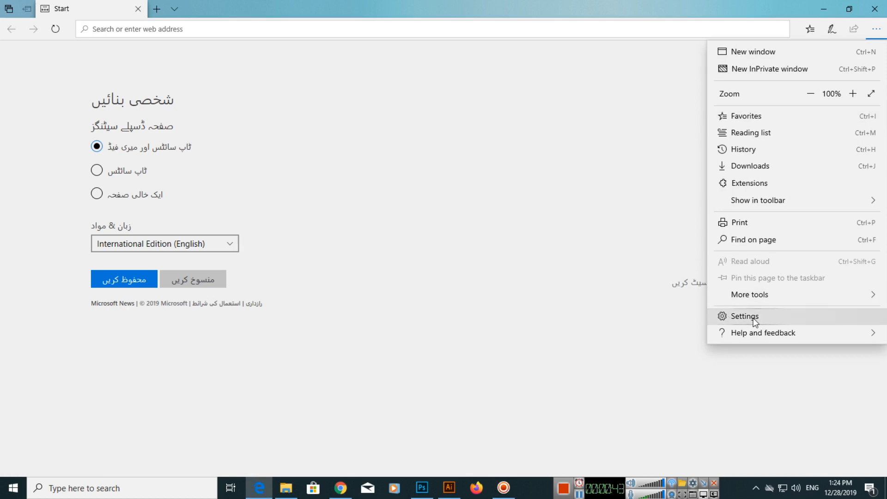
mouse_move(745, 316)
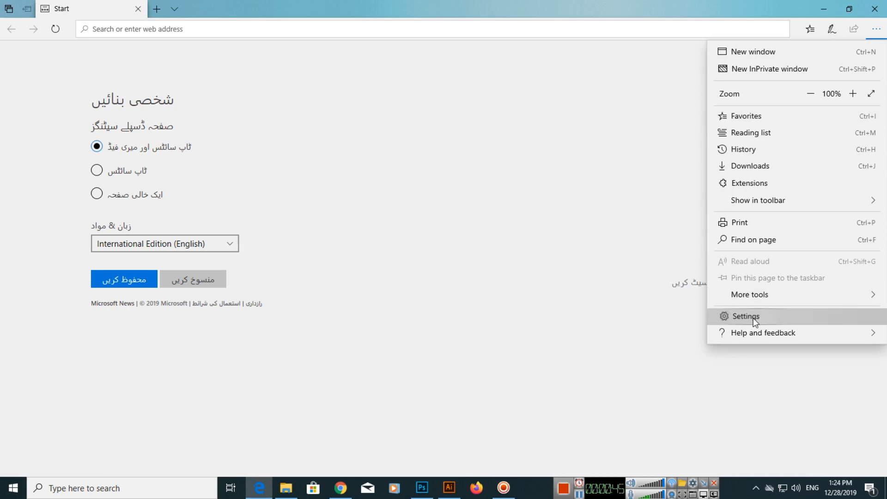
In Settings > General, switch 'Show the home button' to On
click(745, 316)
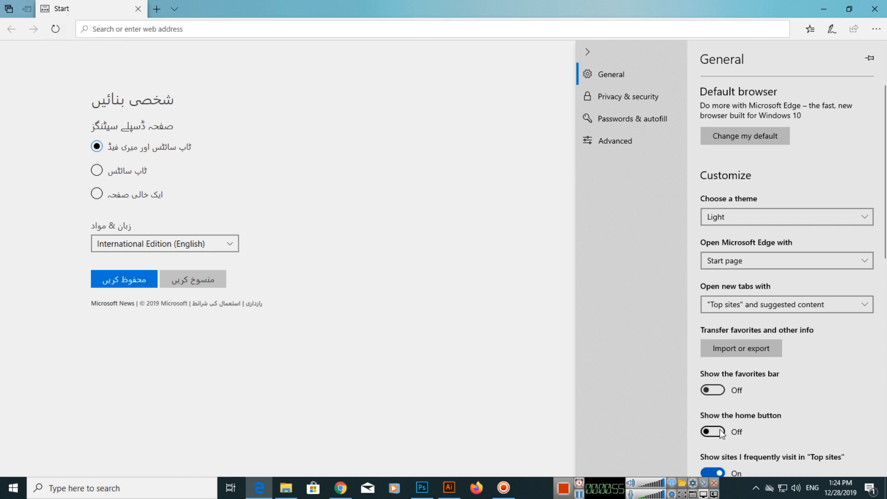
click(712, 432)
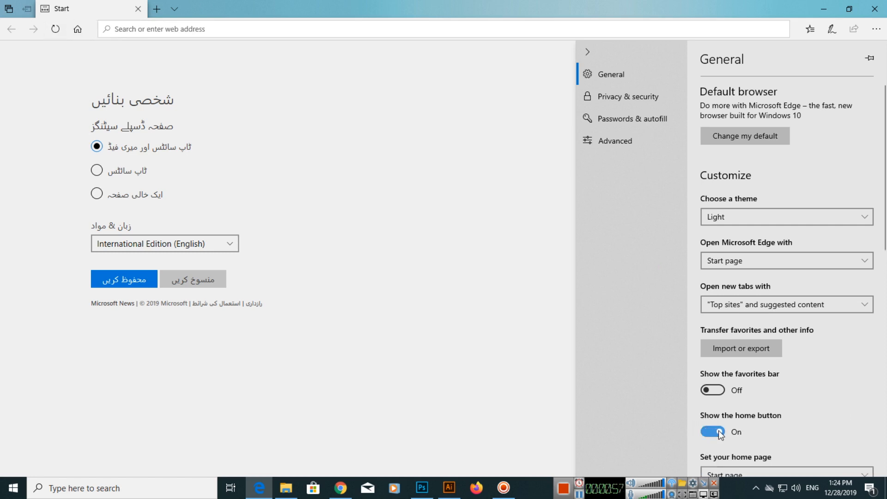
click(712, 431)
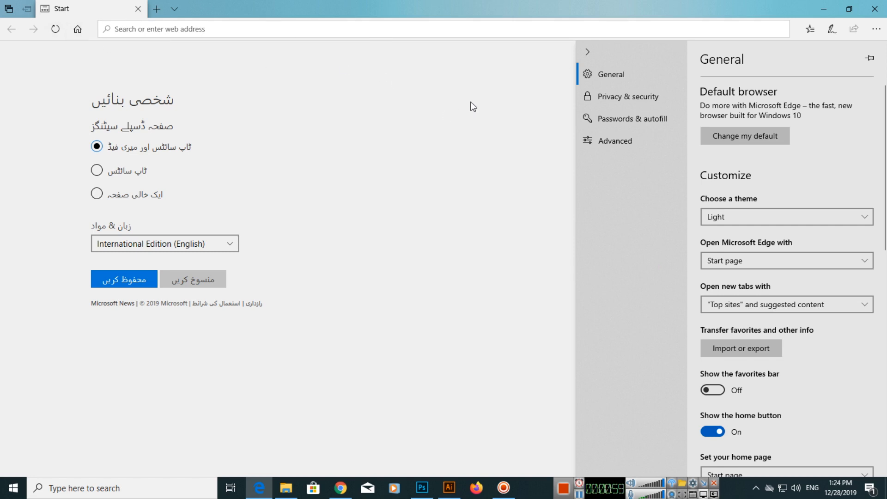